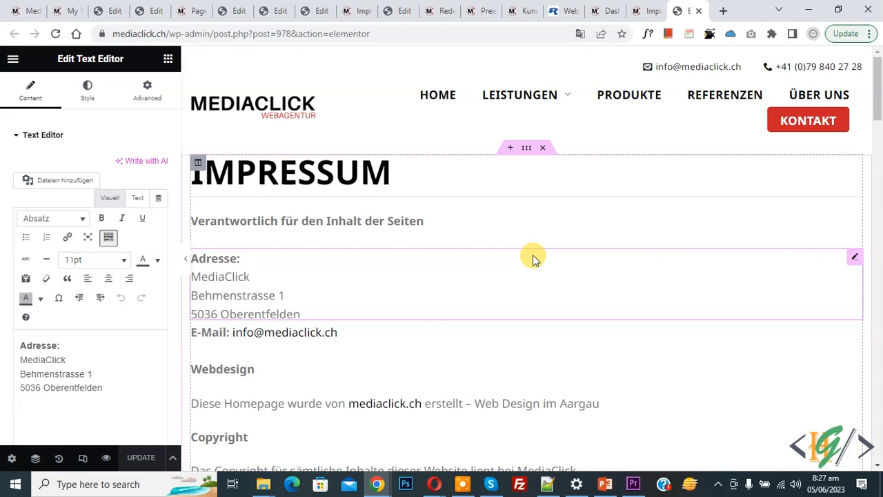
{"action": "mouse_move", "coordinate": [532, 245]}
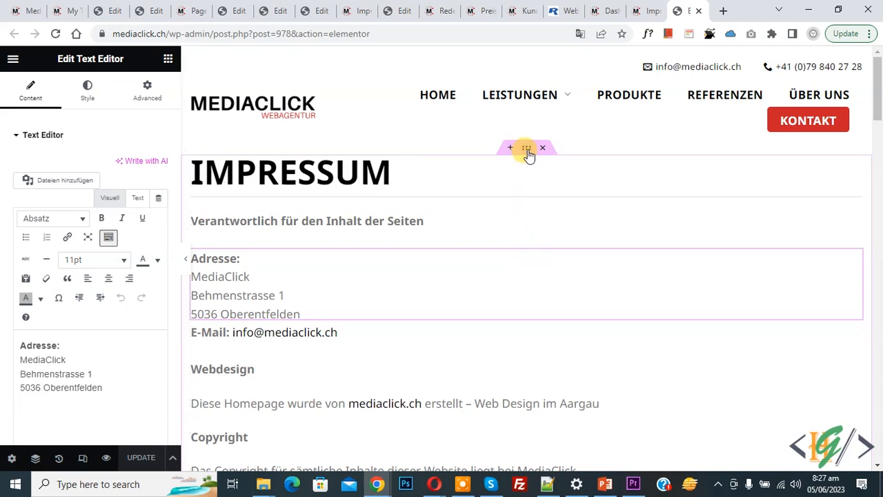
Step: Copy the whole Impressum section from the mediaclick.ch page via its context menu
{"action": "right_click", "coordinate": [526, 149]}
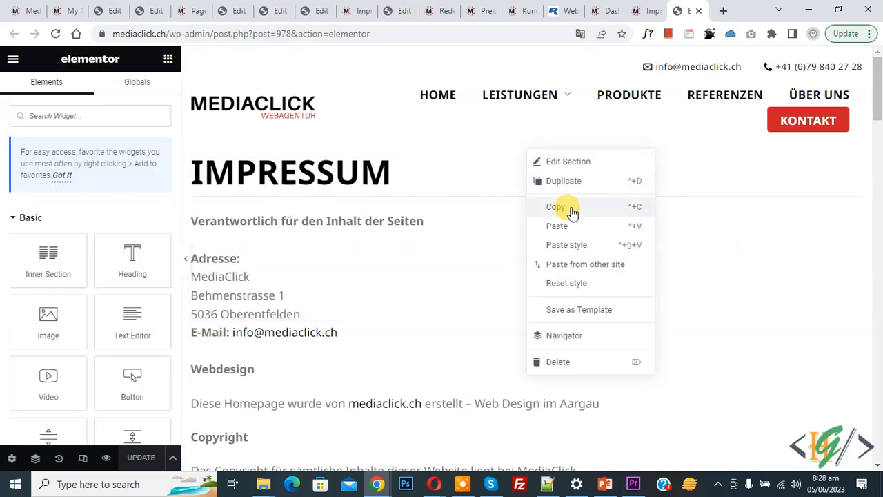
{"action": "left_click", "coordinate": [554, 207]}
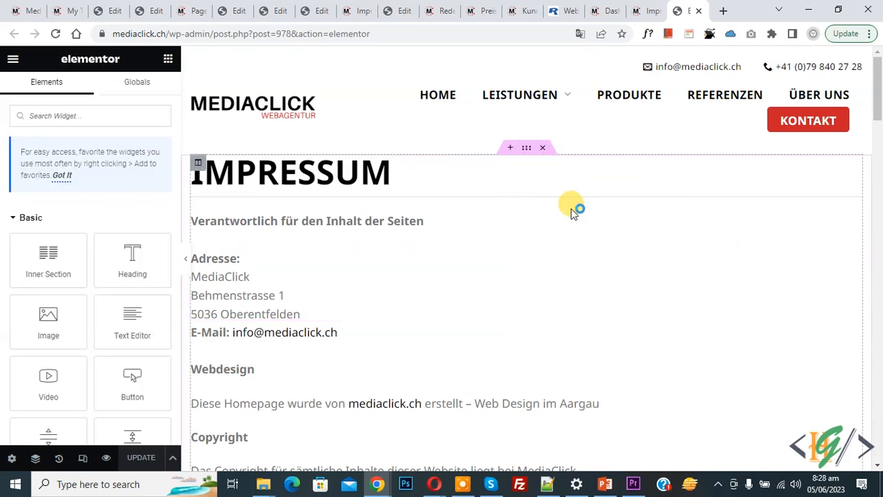
Step: On the new-design site's empty page, choose Paste from other site for the section area
{"action": "left_click", "coordinate": [315, 11]}
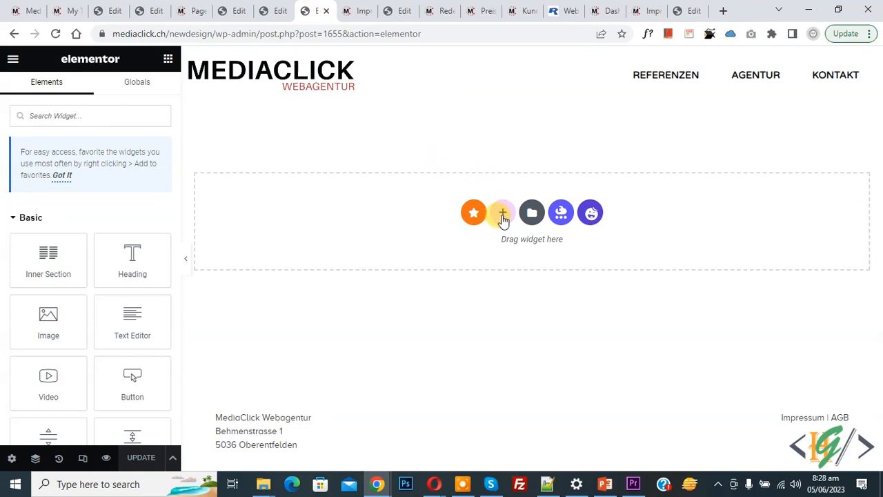
{"action": "mouse_move", "coordinate": [503, 213]}
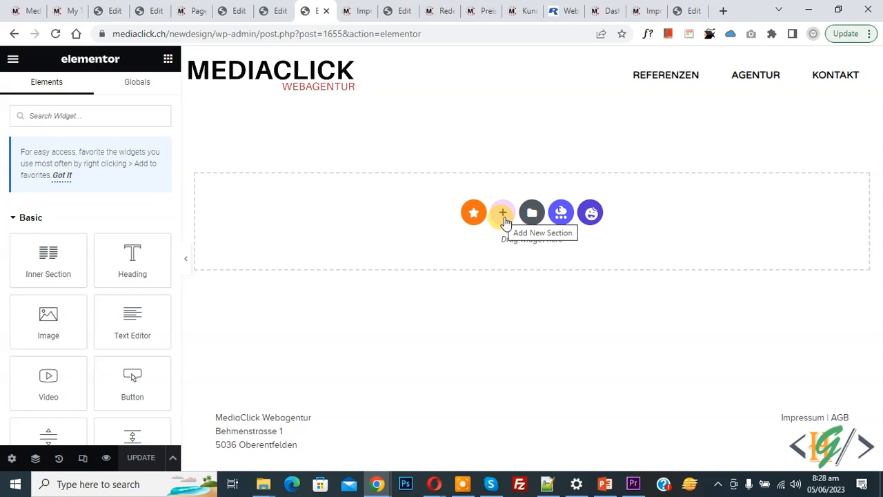
{"action": "right_click", "coordinate": [502, 213]}
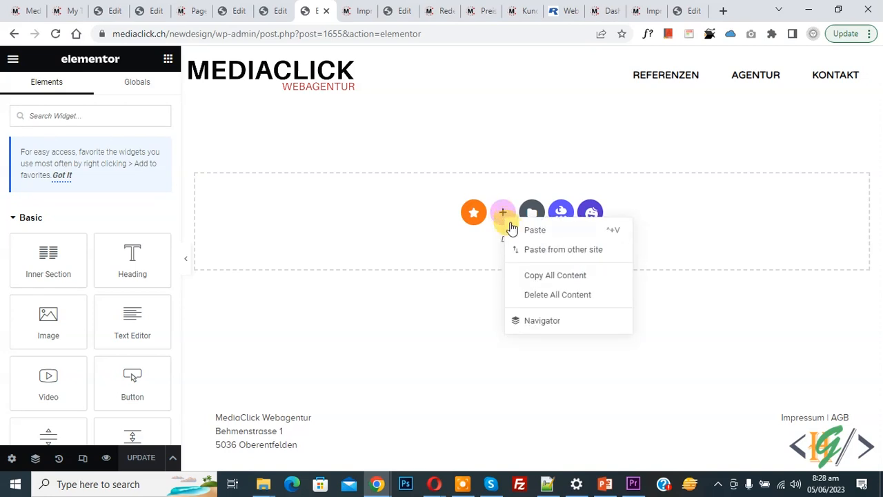
{"action": "mouse_move", "coordinate": [547, 249]}
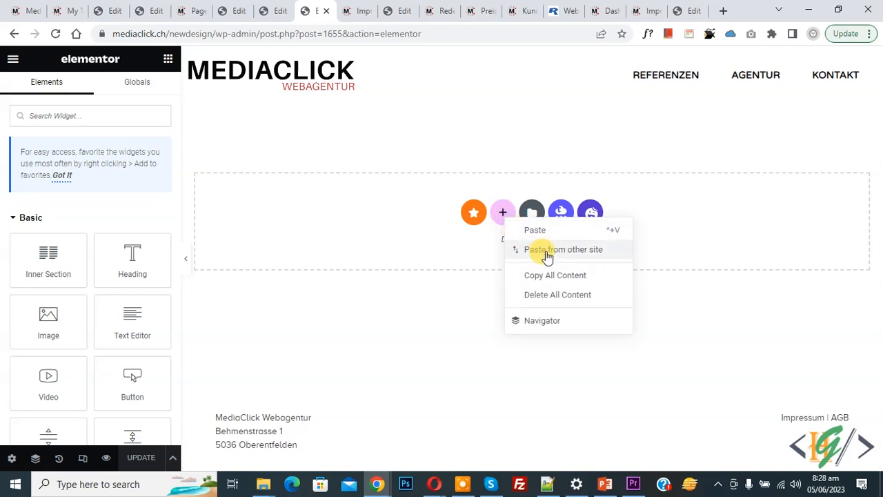
{"action": "left_click", "coordinate": [563, 248]}
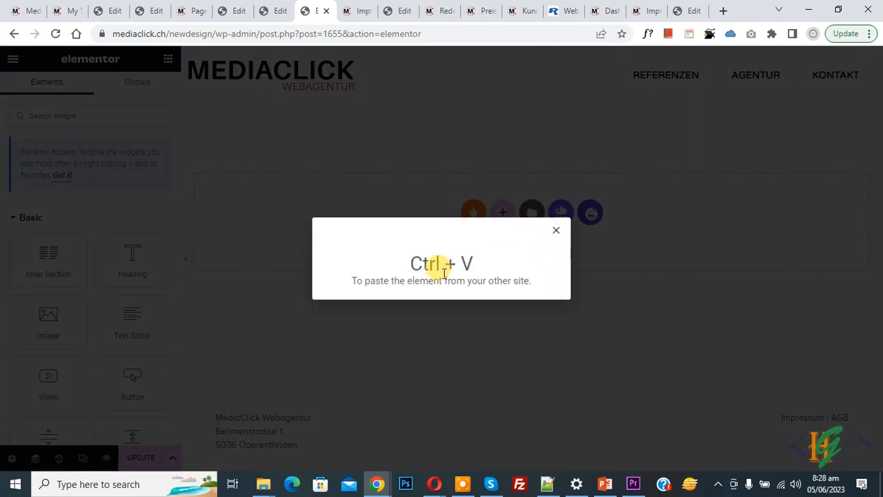
Step: Paste the Impressum section with Ctrl+V and reload the live page to check it
{"action": "key", "text": "ctrl+v"}
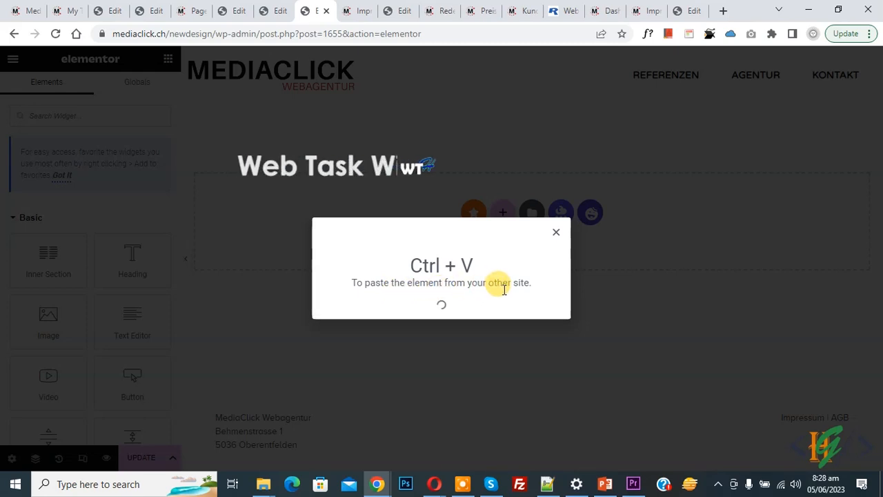
{"action": "key", "text": "ctrl+v"}
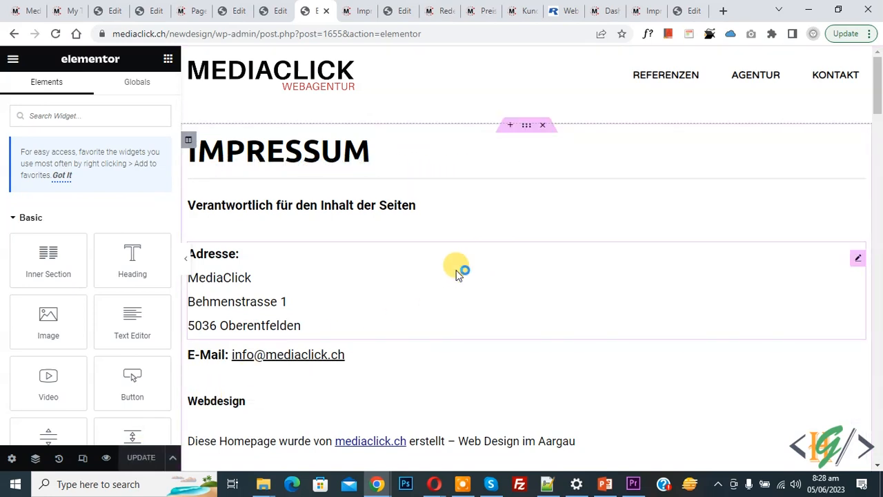
{"action": "mouse_move", "coordinate": [489, 293]}
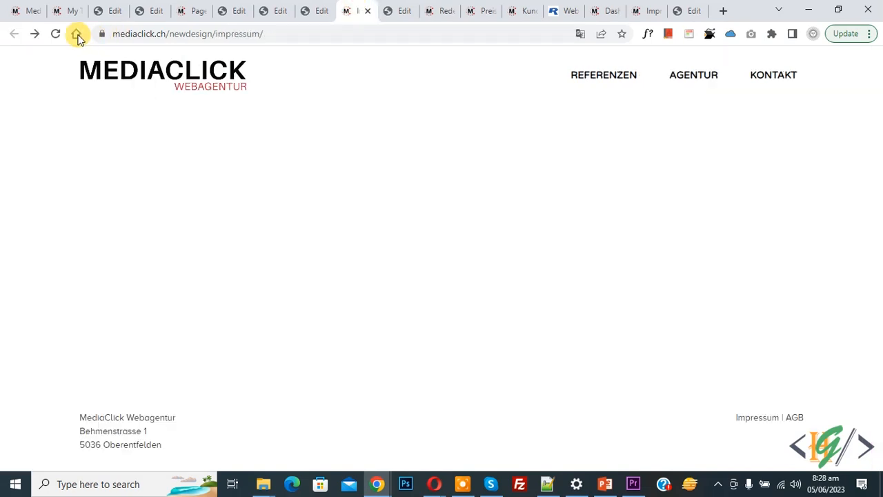
{"action": "left_click", "coordinate": [78, 33]}
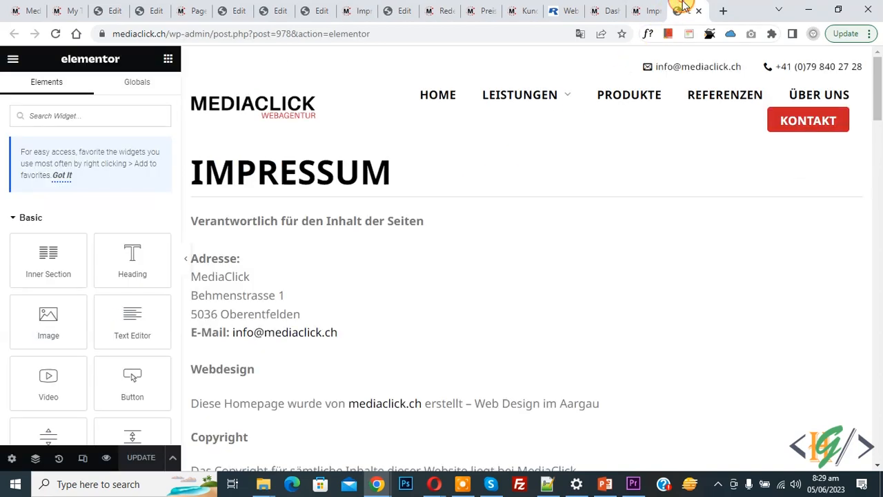
Step: Copy the Adresse text widget from the original site's Impressum page
{"action": "scroll", "scroll_direction": "down", "scroll_amount": 3}
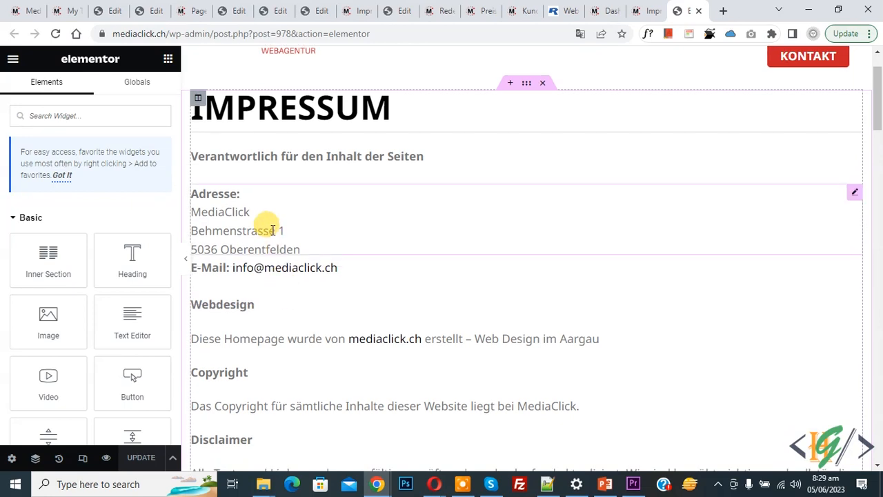
{"action": "right_click", "coordinate": [270, 231]}
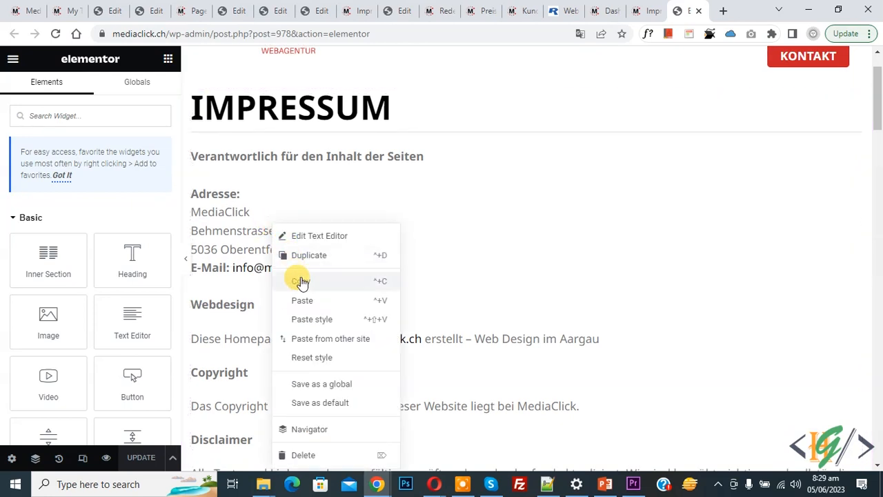
{"action": "left_click", "coordinate": [301, 282]}
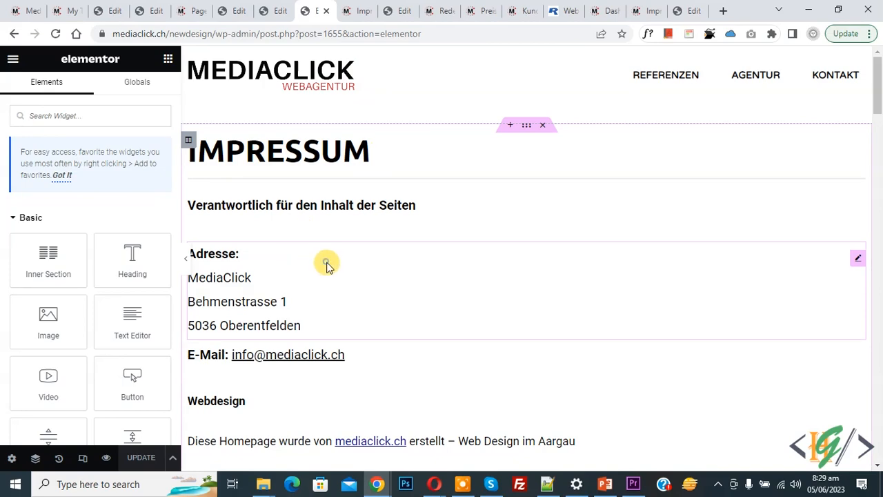
Step: Paste the copied address block below the existing address on the new-design page
{"action": "right_click", "coordinate": [326, 267]}
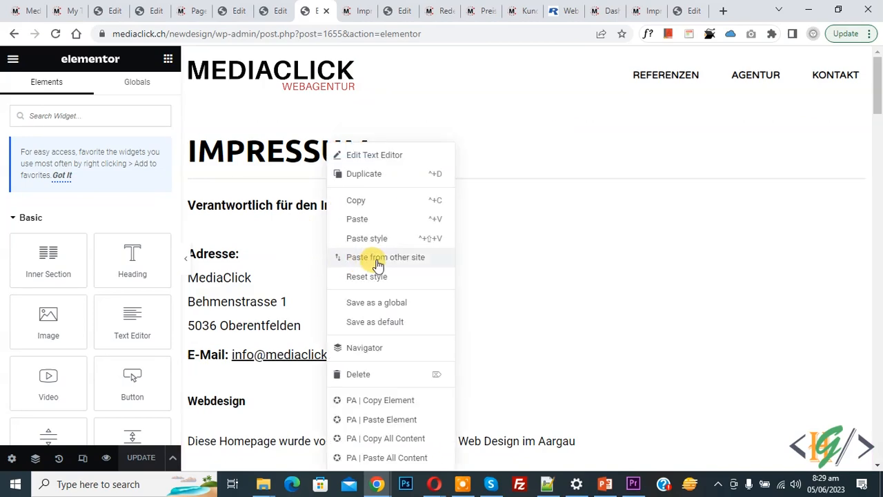
{"action": "left_click", "coordinate": [386, 257]}
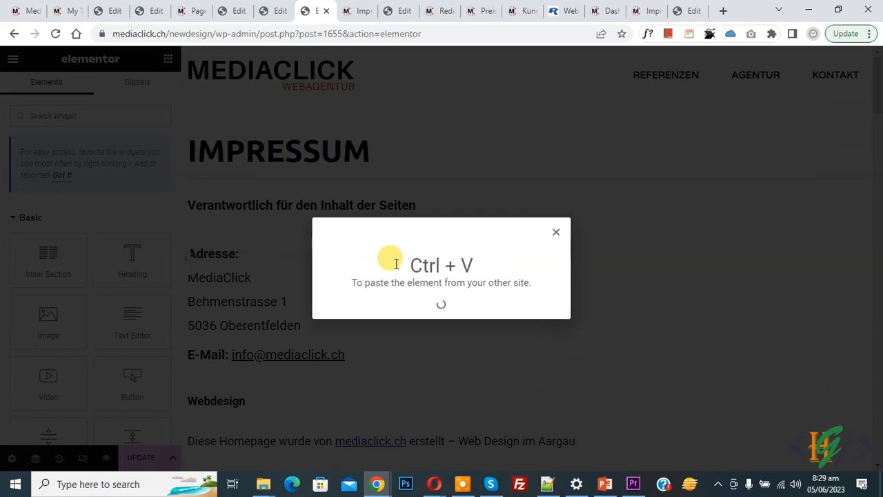
{"action": "key", "text": "ctrl+v"}
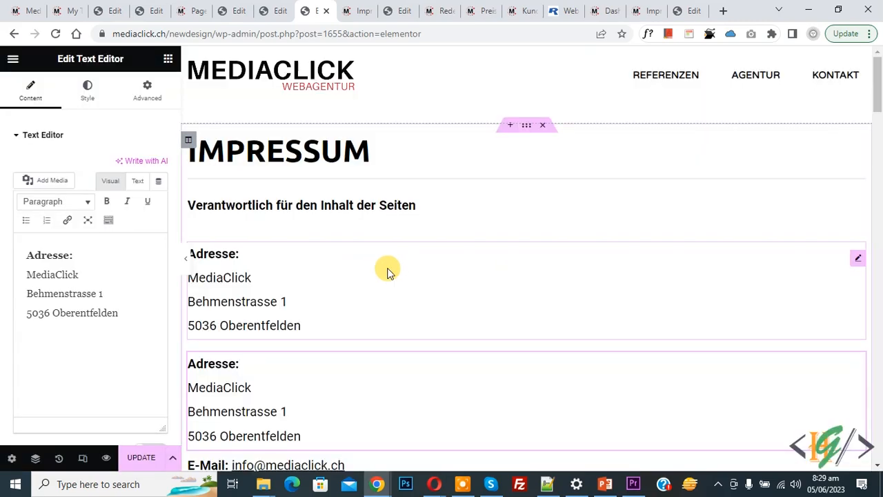